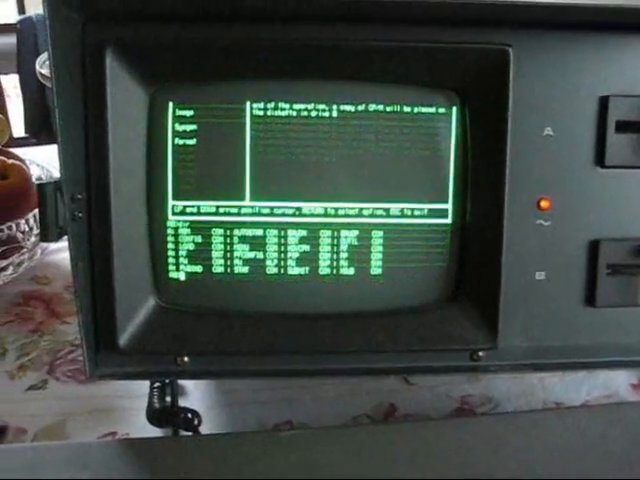
mouse_move(320, 240)
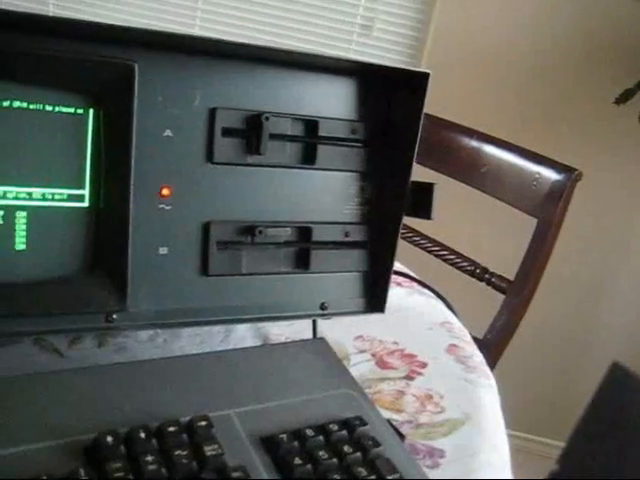